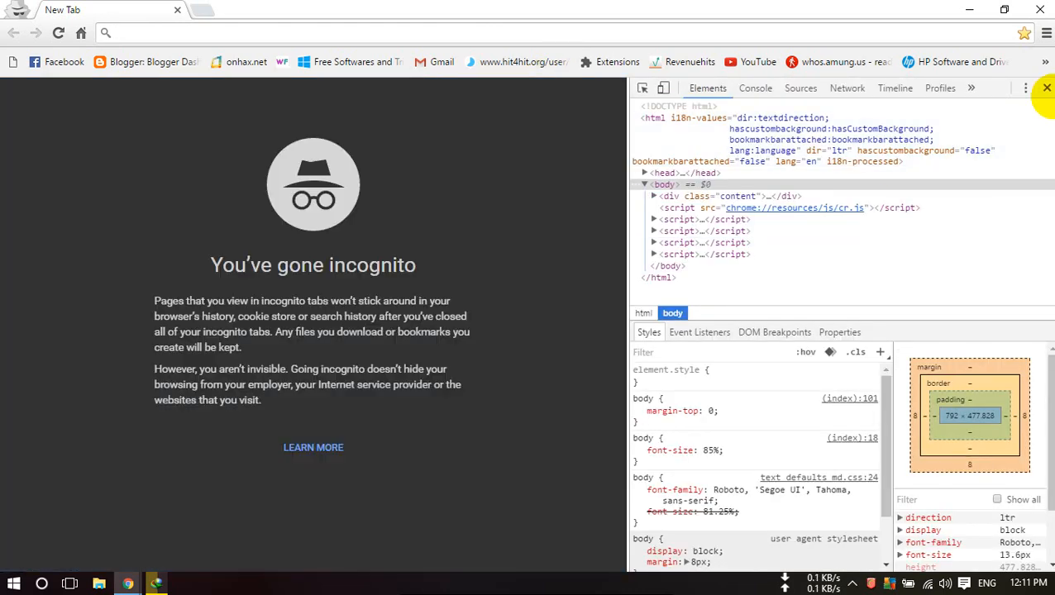
Close Chrome's developer tools so the incognito new tab fills the window
{"action": "left_click", "coordinate": [1047, 88]}
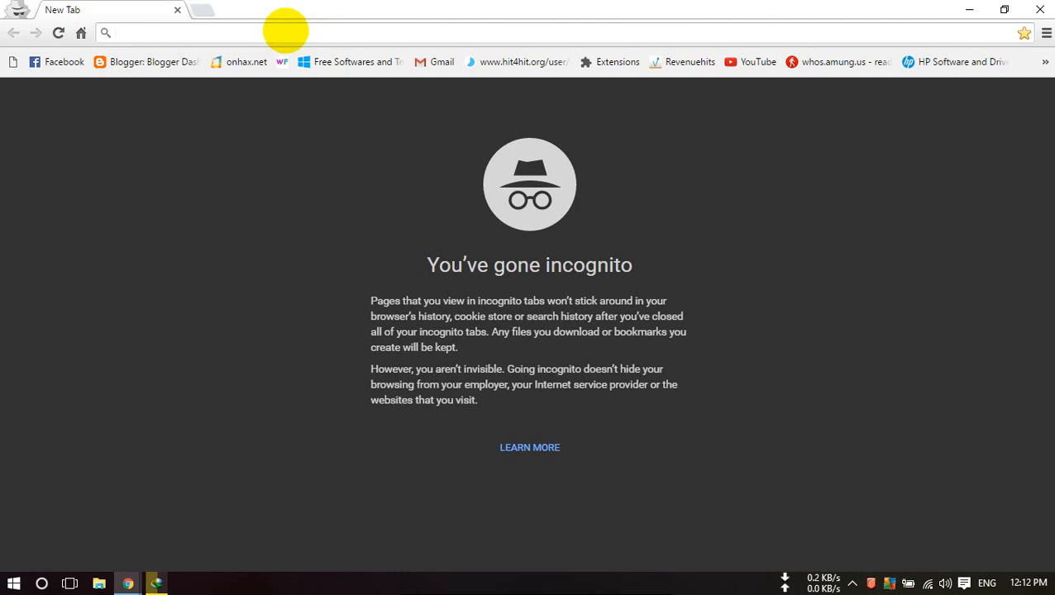
Load the JioFi Web Admin page at jiofi.local.html from the address bar
{"action": "type", "text": "jeevansathi.com"}
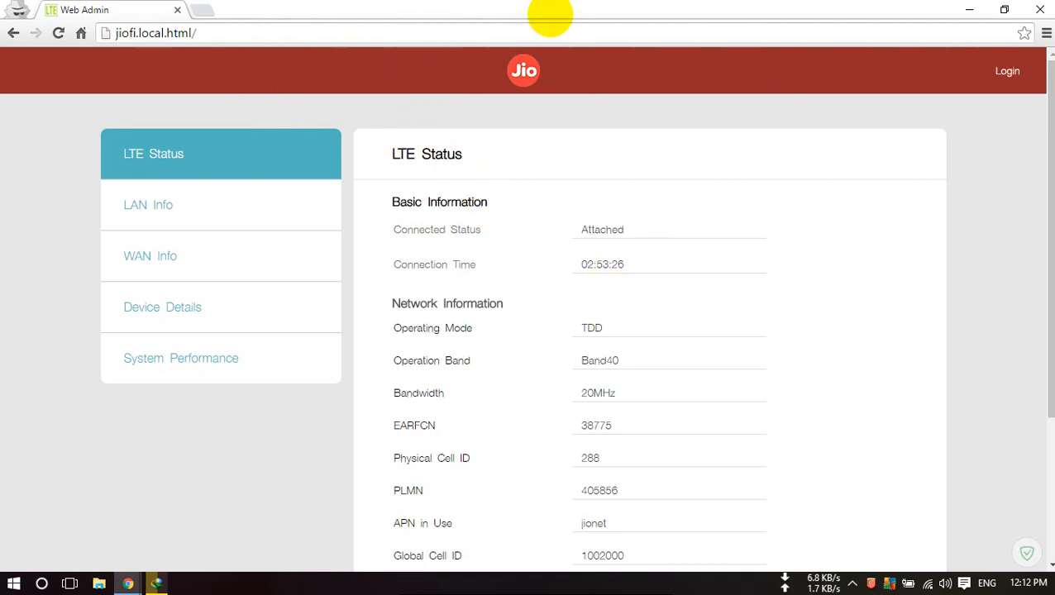
{"action": "mouse_move", "coordinate": [504, 195]}
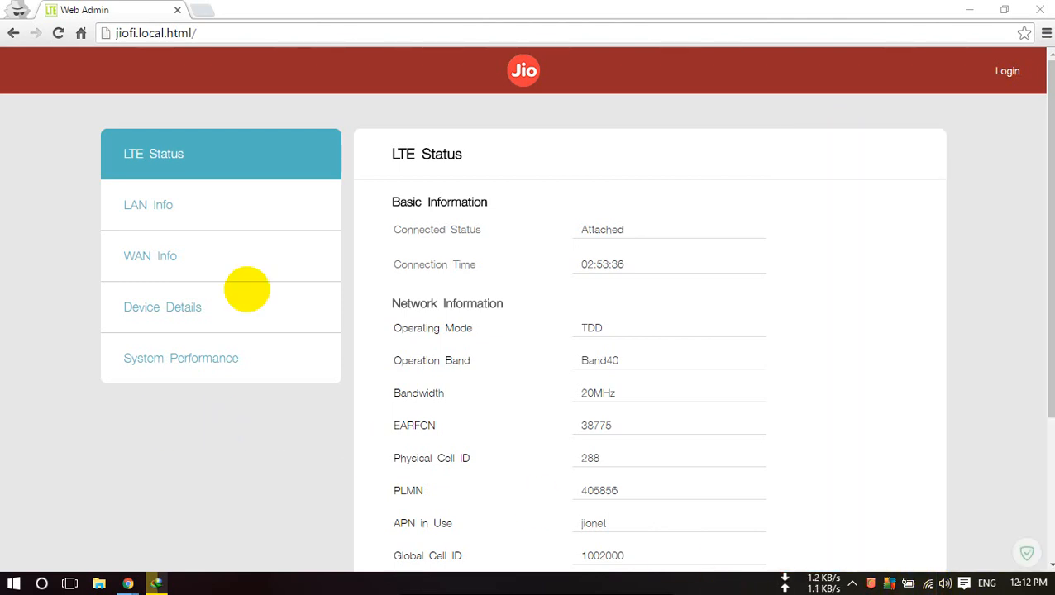
{"action": "mouse_move", "coordinate": [350, 254]}
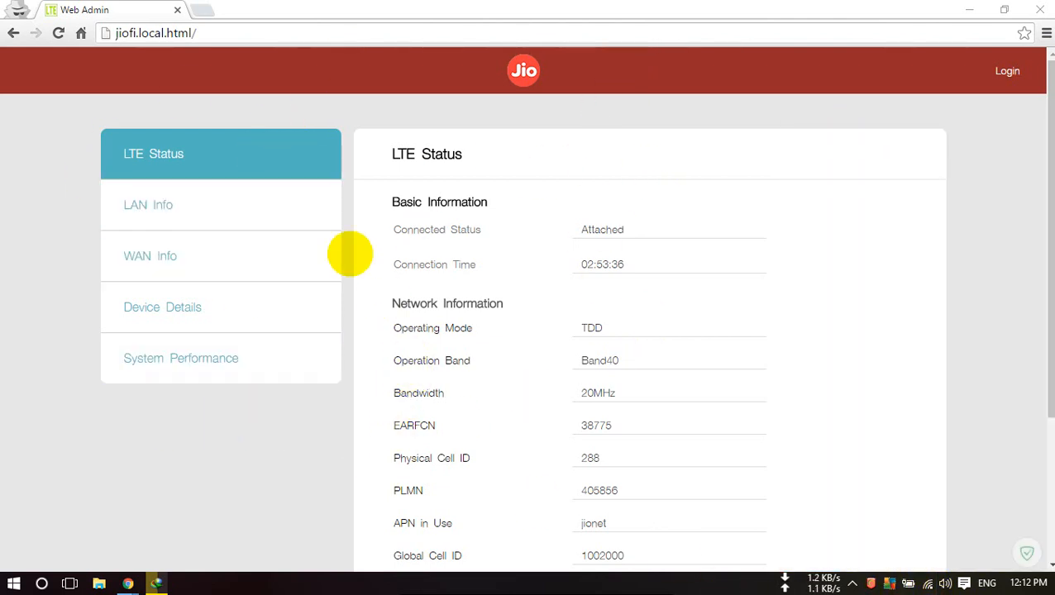
{"action": "mouse_move", "coordinate": [166, 154]}
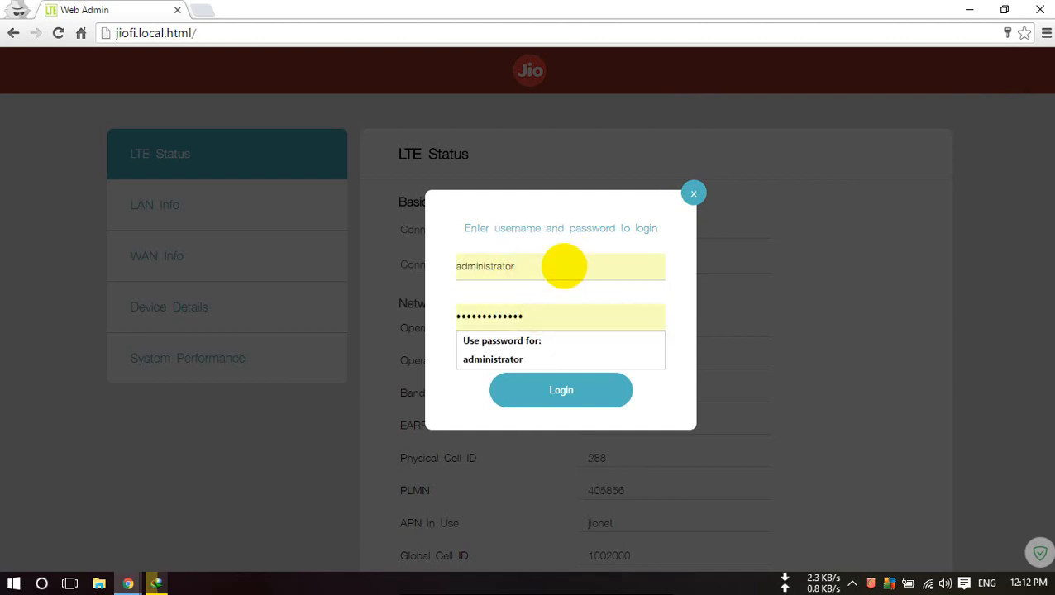
Sign in to the router admin with the saved administrator password
{"action": "left_click", "coordinate": [561, 390]}
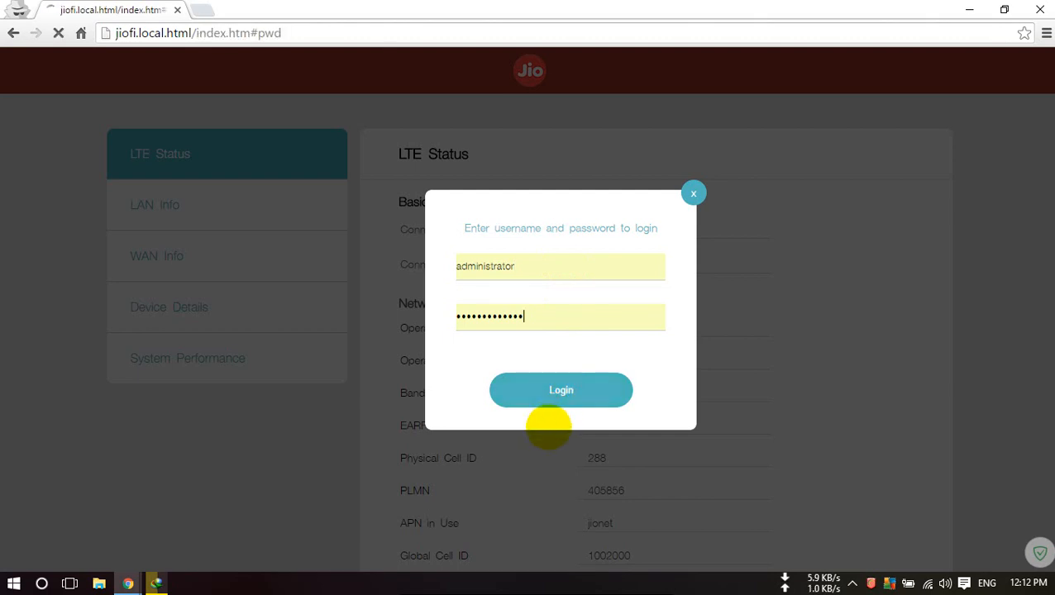
{"action": "left_click", "coordinate": [560, 390]}
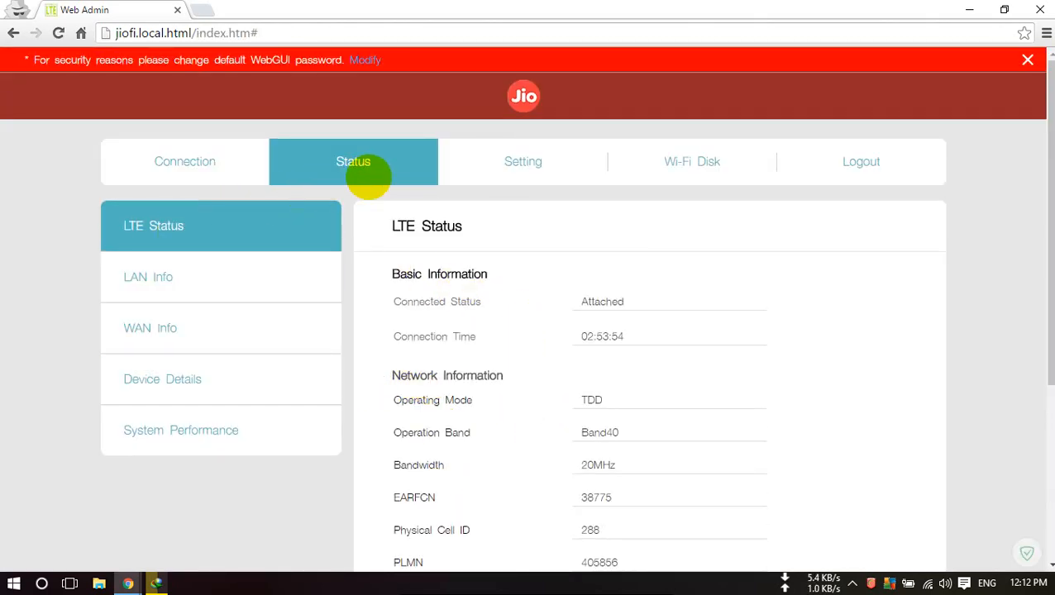
Visit the Connection URL page, return to LTE Status, then open the Setting section
{"action": "left_click", "coordinate": [1028, 59]}
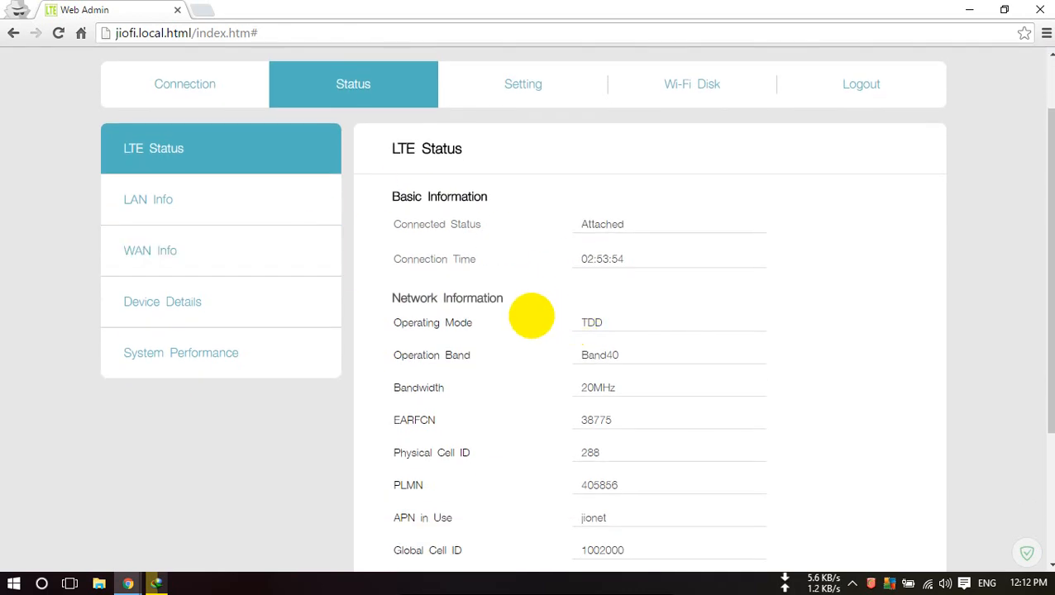
{"action": "mouse_move", "coordinate": [449, 329]}
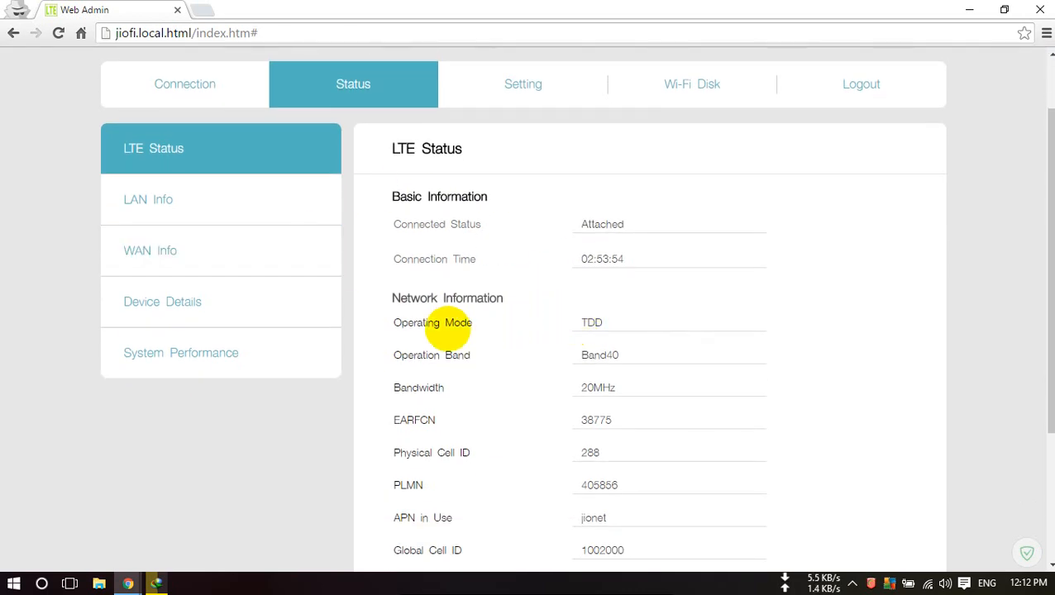
{"action": "mouse_move", "coordinate": [443, 235]}
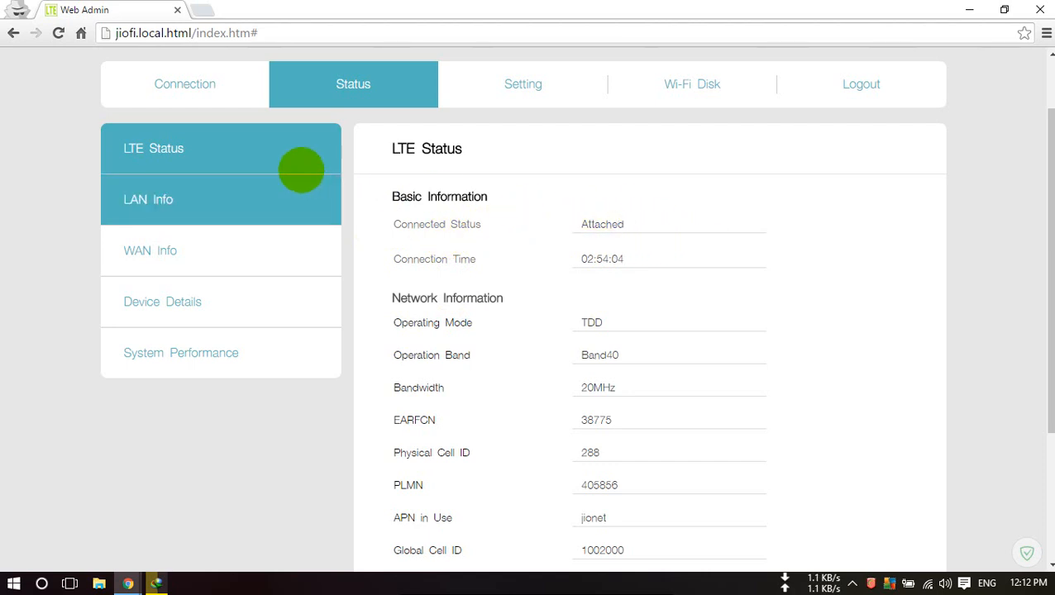
{"action": "scroll", "scroll_direction": "down", "scroll_amount": 3}
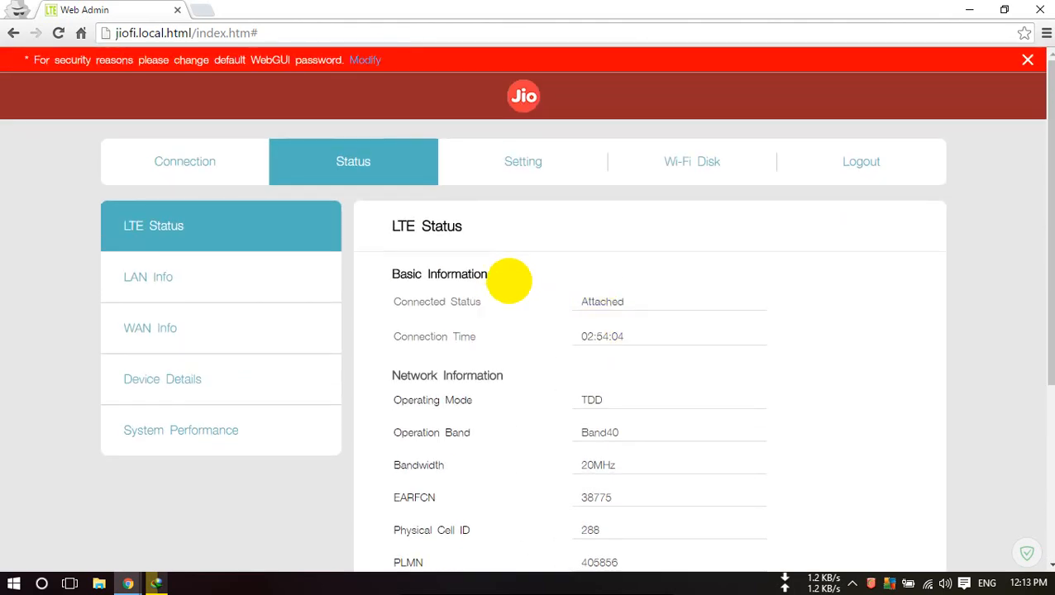
{"action": "left_click", "coordinate": [184, 161]}
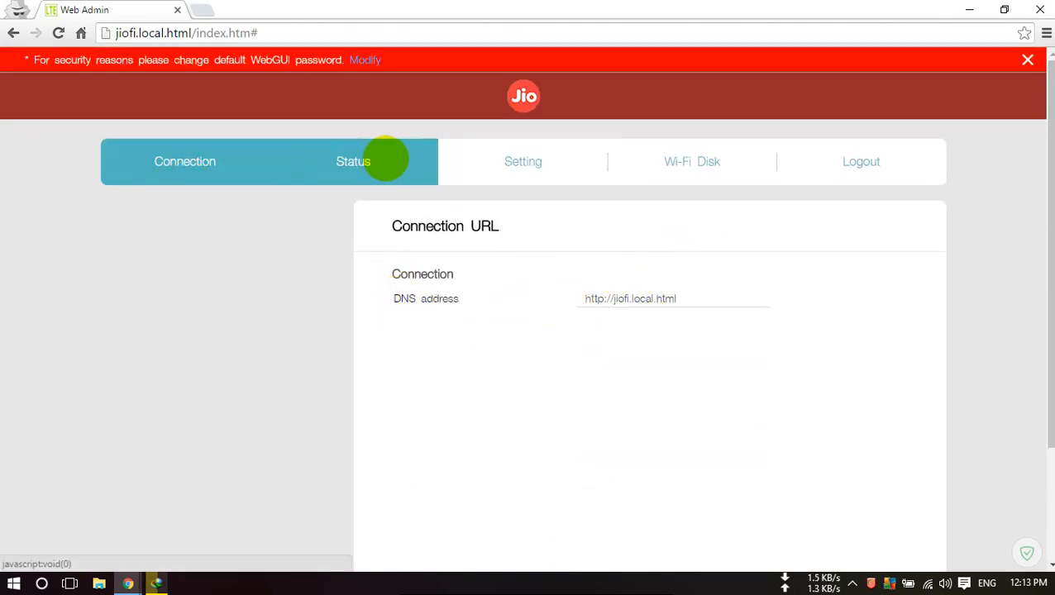
{"action": "left_click", "coordinate": [353, 161]}
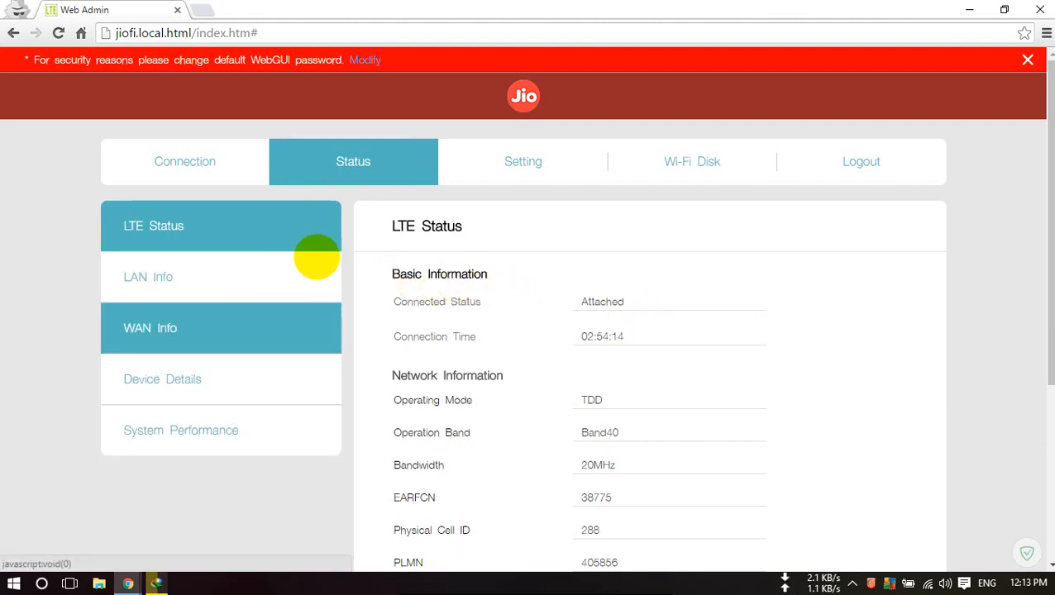
{"action": "left_click", "coordinate": [523, 161]}
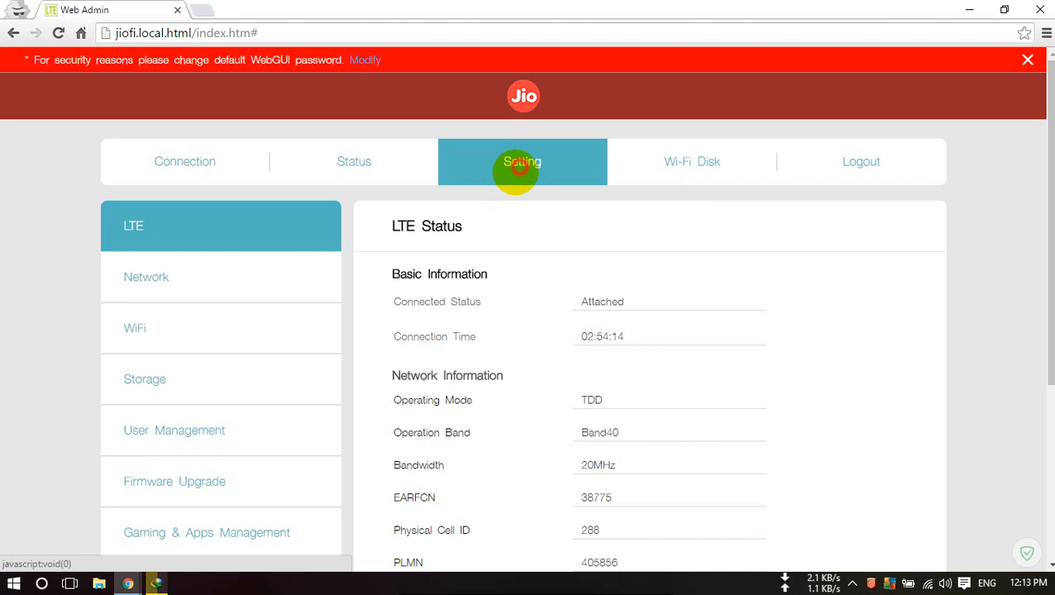
View the LTE settings, then the Wi-Fi Settings with SSID, WPA2-PSK and AES key
{"action": "left_click", "coordinate": [522, 161]}
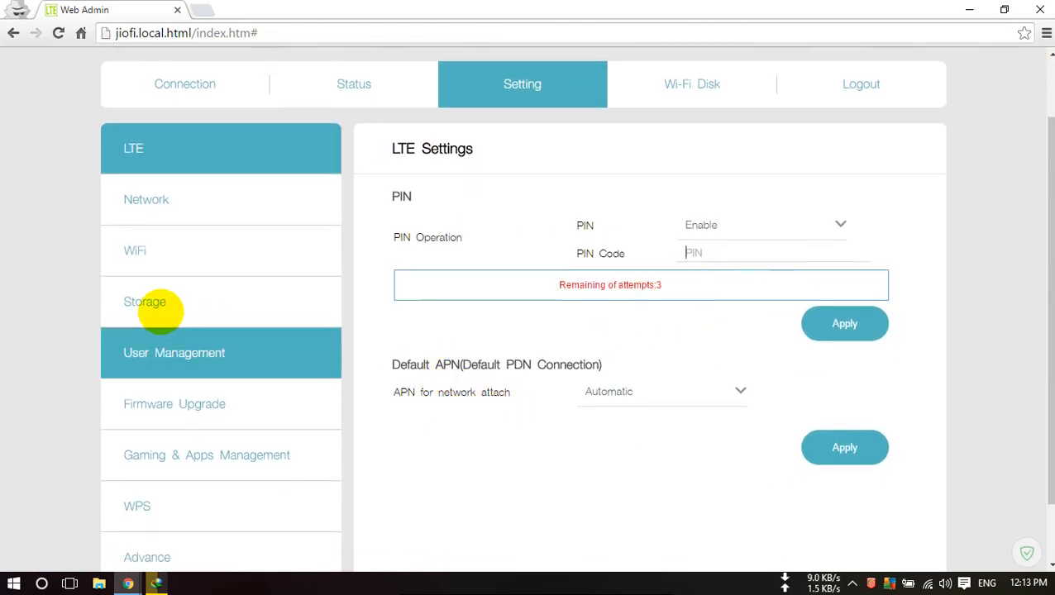
{"action": "left_click", "coordinate": [135, 250]}
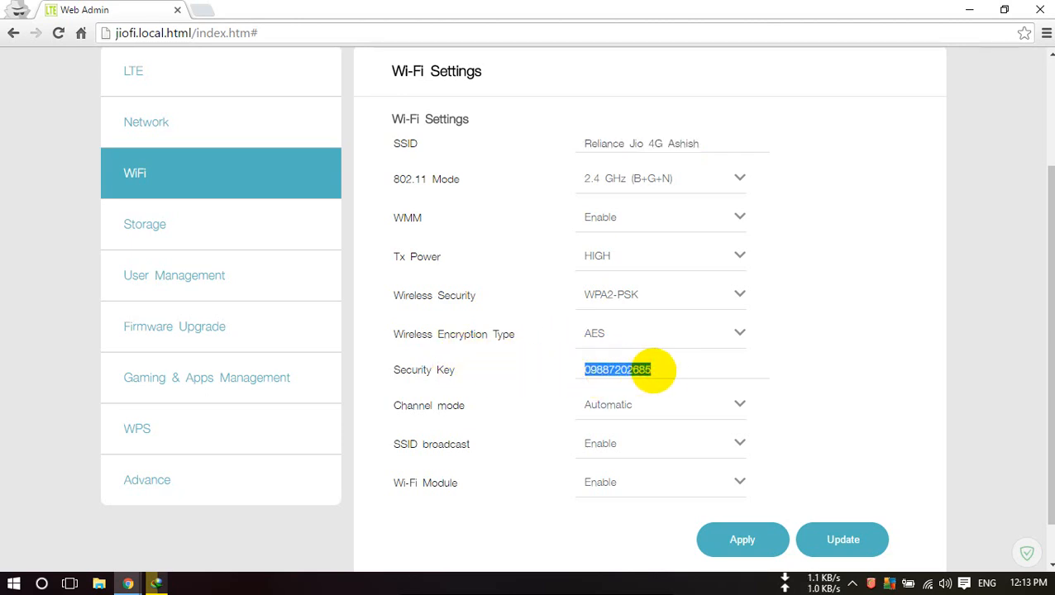
{"action": "mouse_move", "coordinate": [774, 492]}
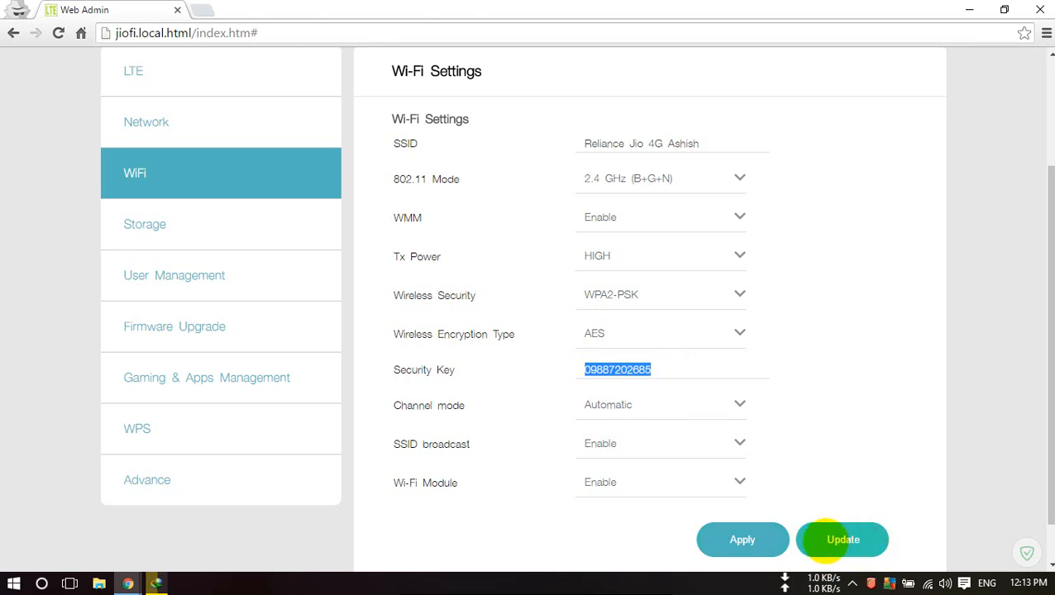
{"action": "mouse_move", "coordinate": [113, 284]}
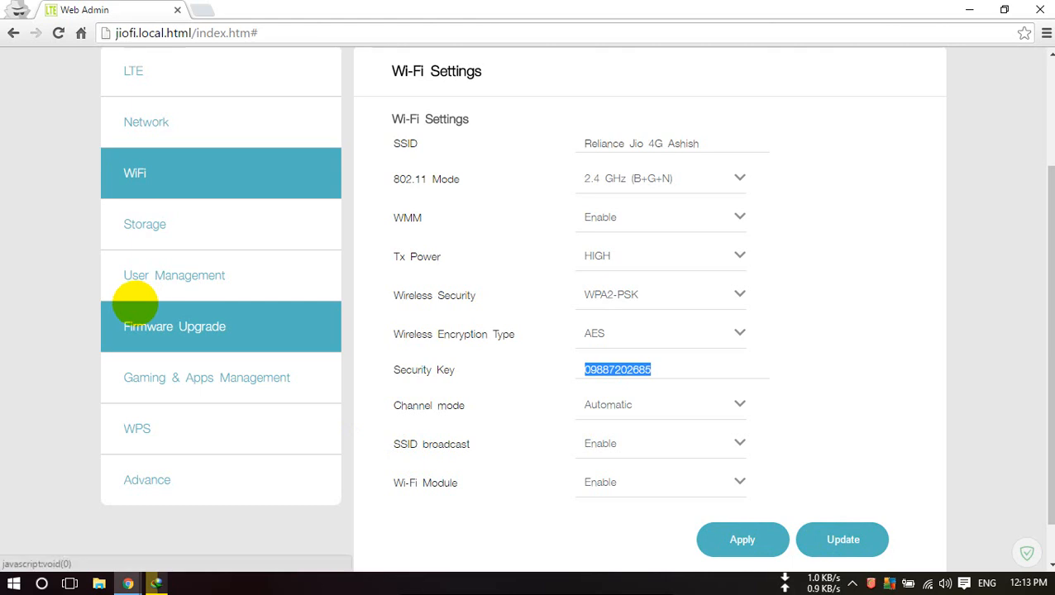
{"action": "mouse_move", "coordinate": [211, 550]}
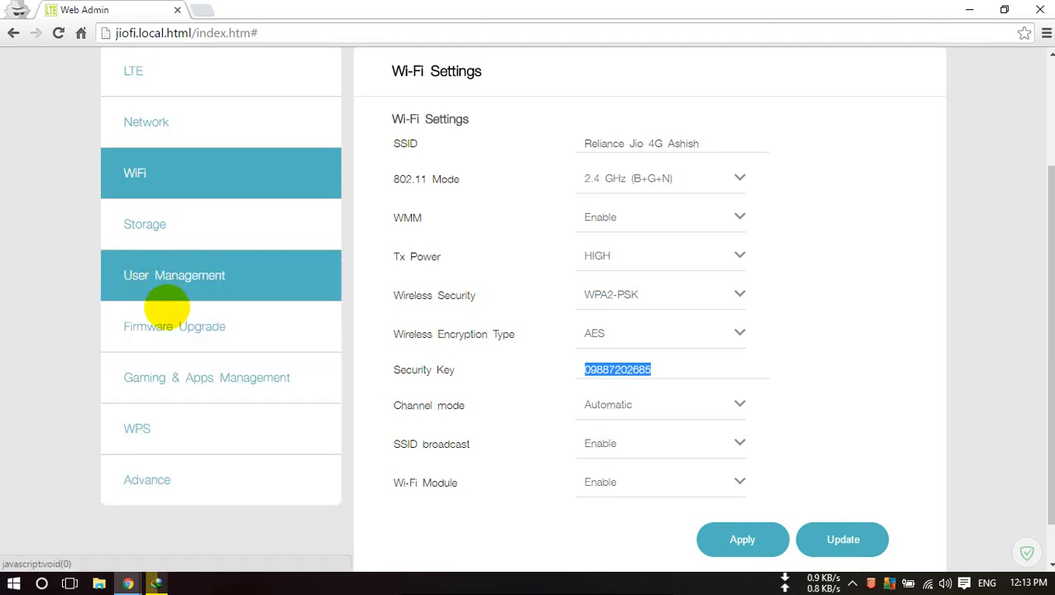
View Storage Settings: storage account disabled, mode set to WiFi Storage
{"action": "left_click", "coordinate": [145, 224]}
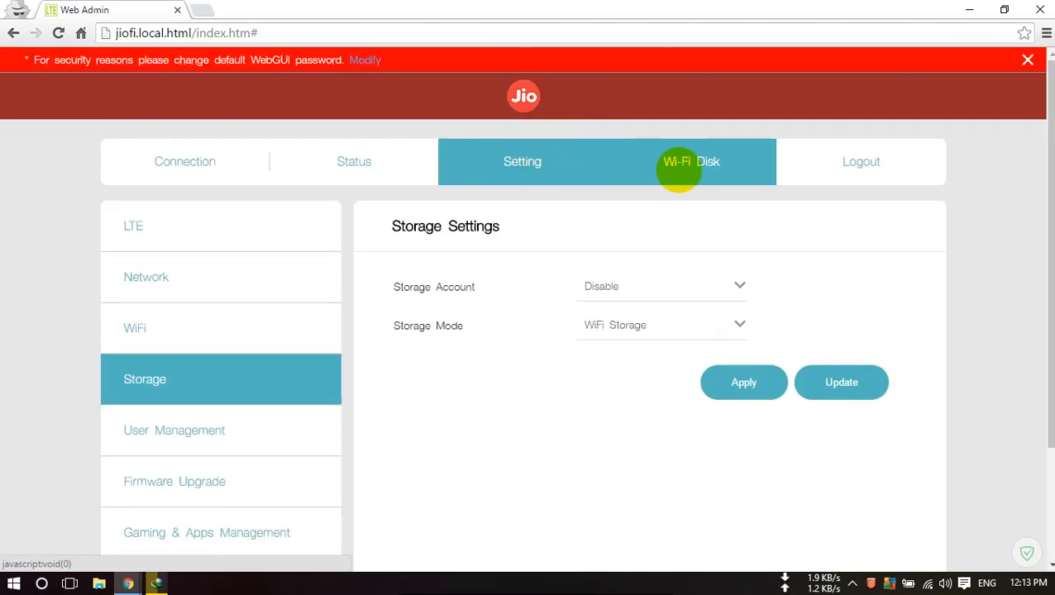
{"action": "left_click", "coordinate": [691, 161]}
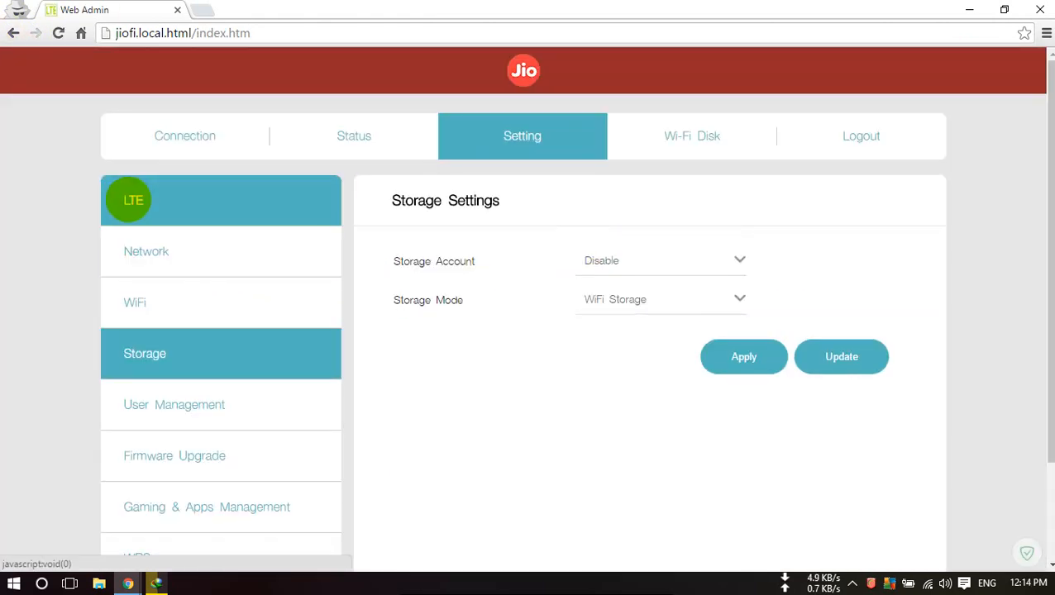
Review the LTE PIN Code field, then view the Connection URL page's DNS address
{"action": "left_click", "coordinate": [133, 200]}
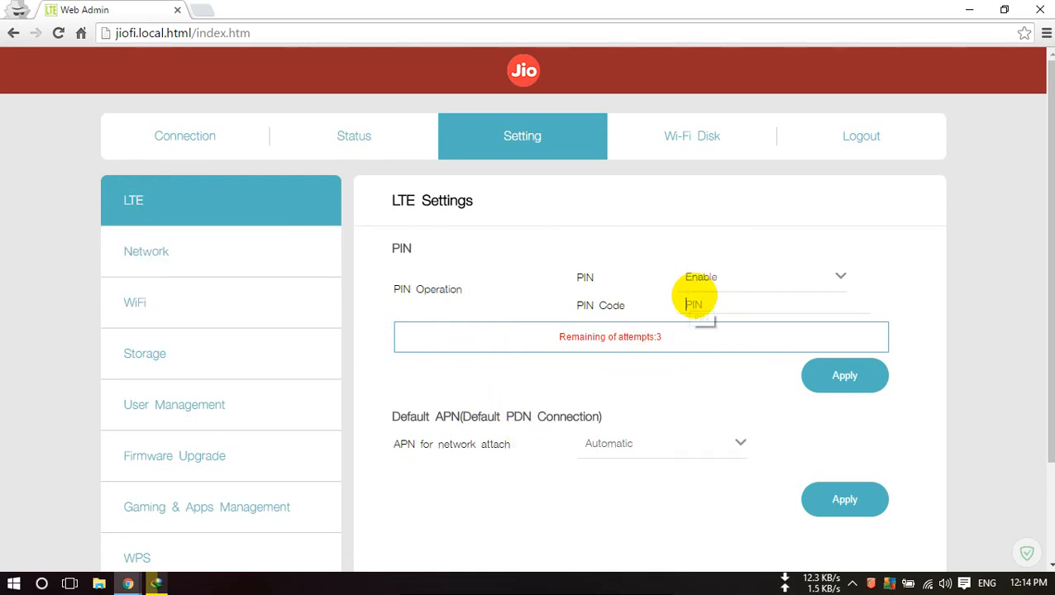
{"action": "left_click", "coordinate": [693, 304]}
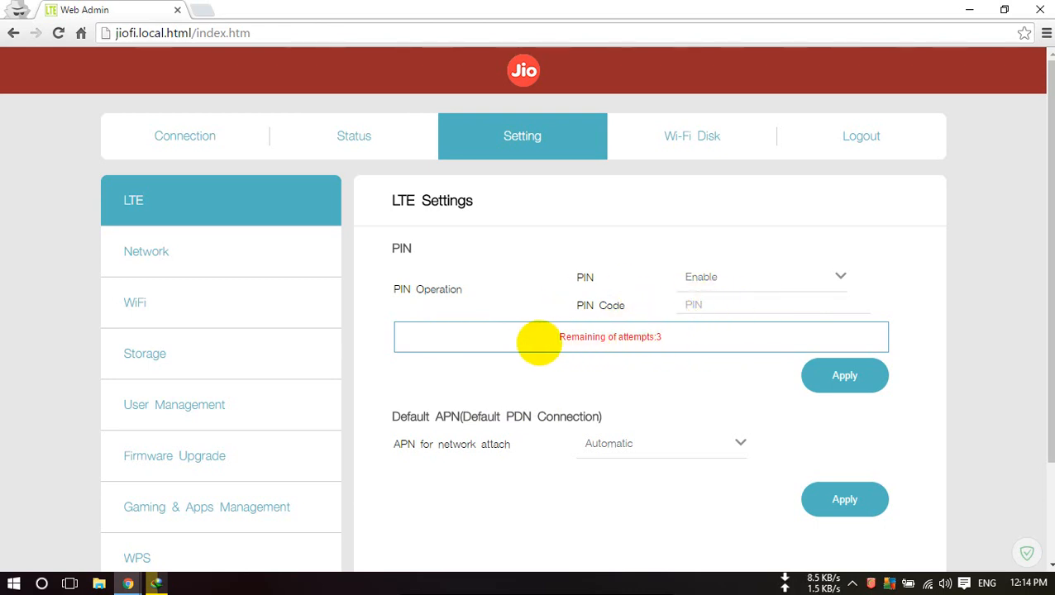
{"action": "left_click_drag", "start_coordinate": [538, 337], "coordinate": [674, 336]}
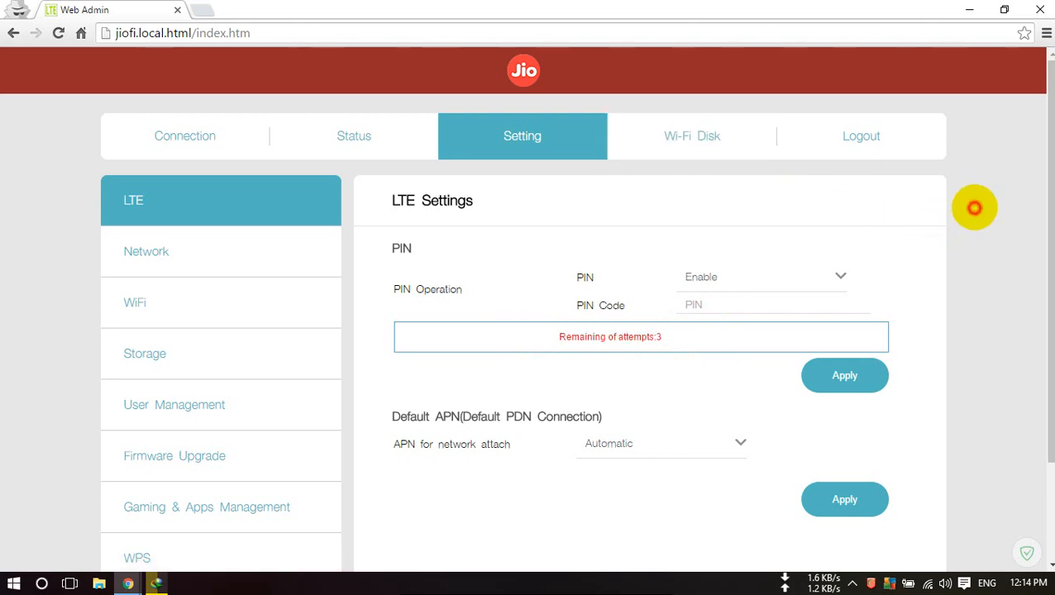
{"action": "left_click", "coordinate": [185, 135]}
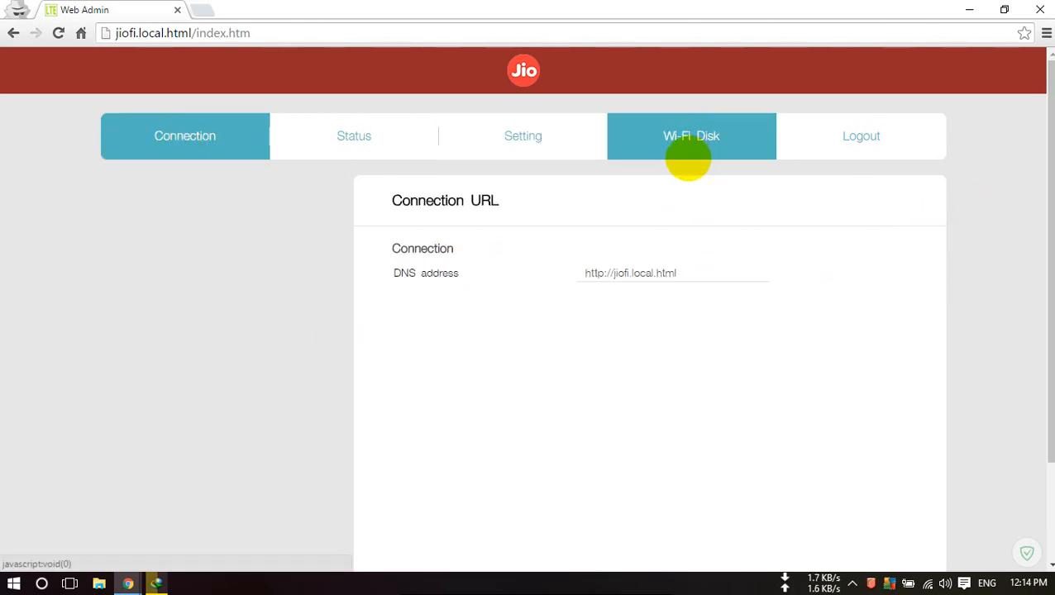
{"action": "mouse_move", "coordinate": [484, 202]}
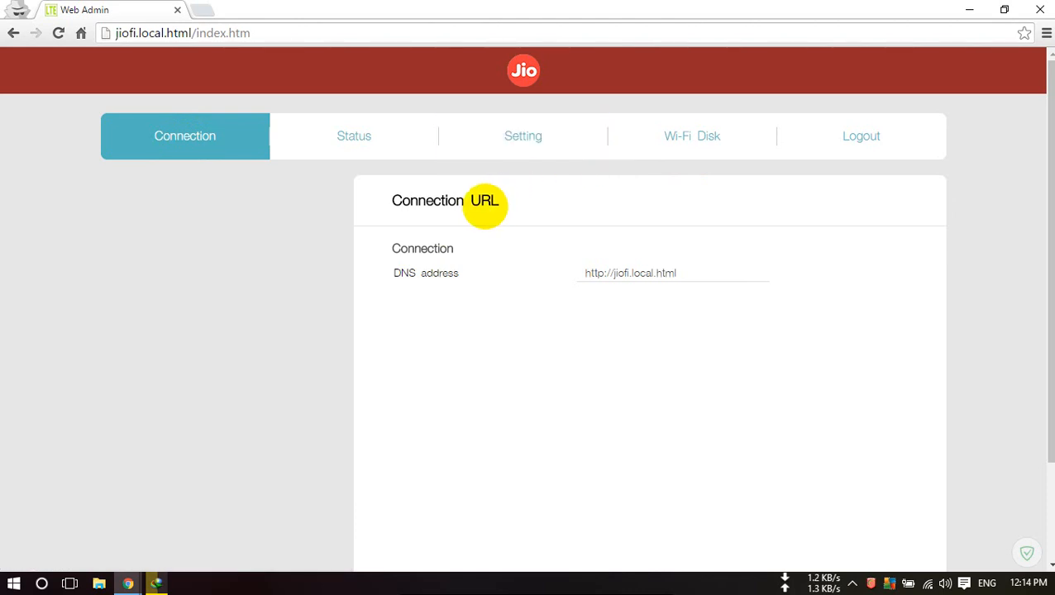
{"action": "mouse_move", "coordinate": [475, 204]}
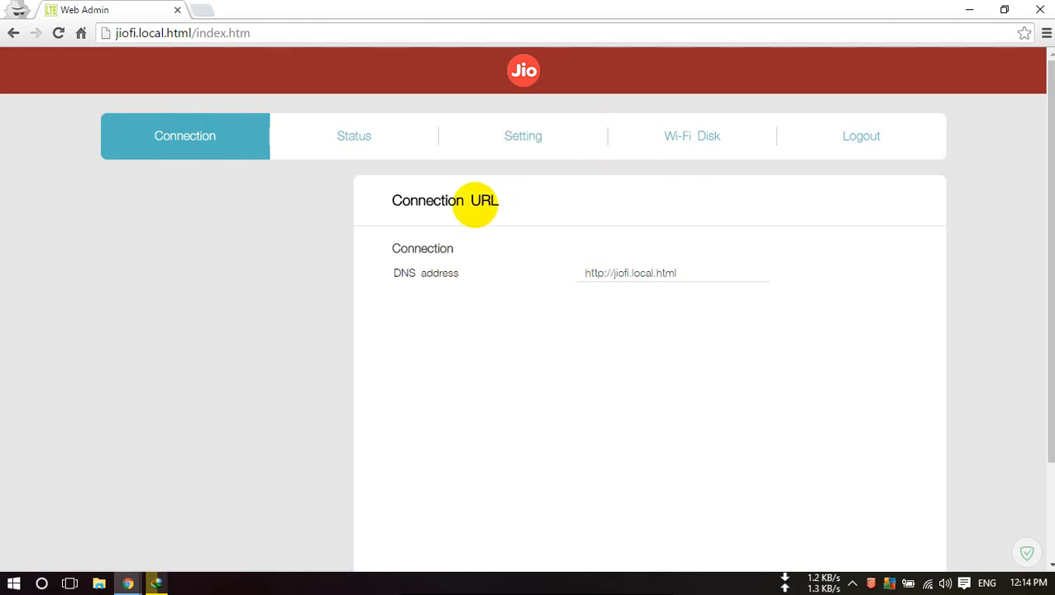